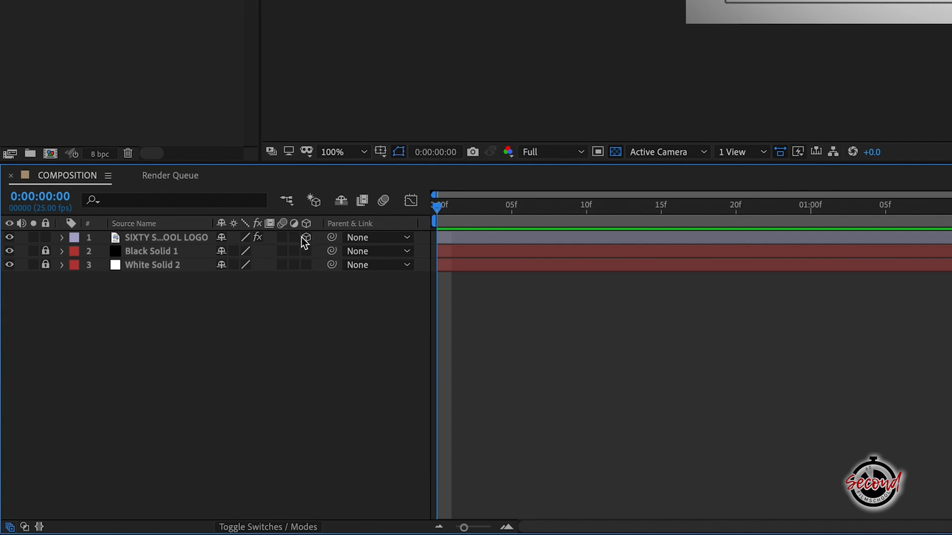
pyautogui.moveTo(287, 243)
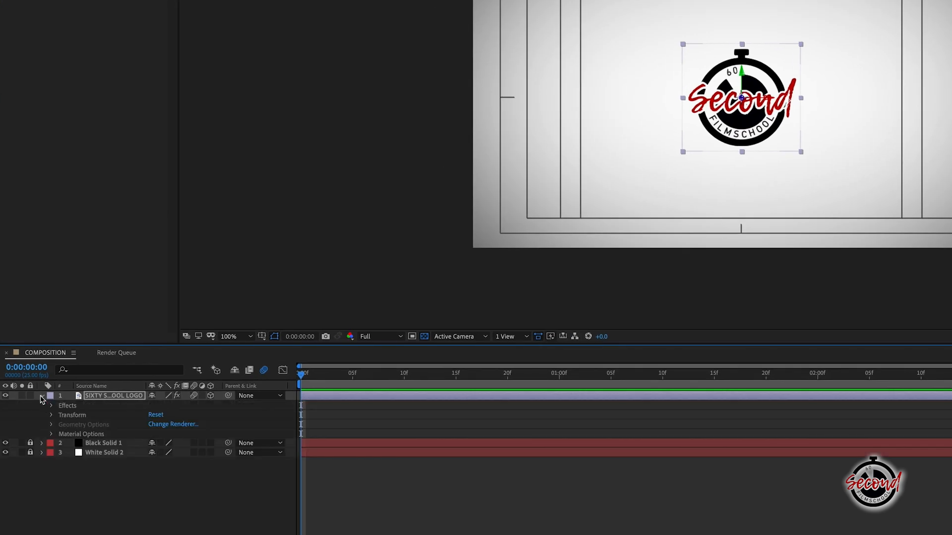
# Keyframe the logo's Z Position from far back at 0s to -460 near 1s and apply Easy Ease.
pyautogui.click(52, 406)
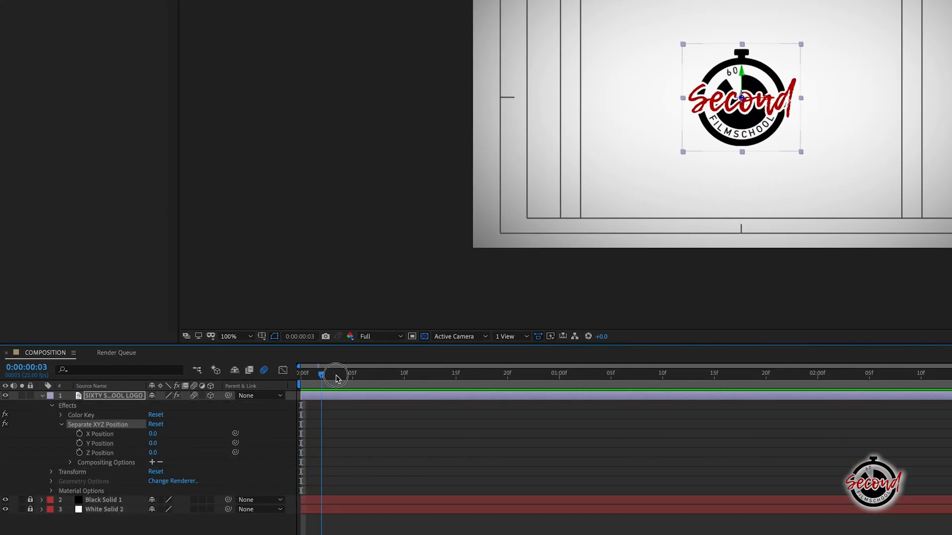
pyautogui.moveTo(337, 374); pyautogui.dragTo(387, 375)
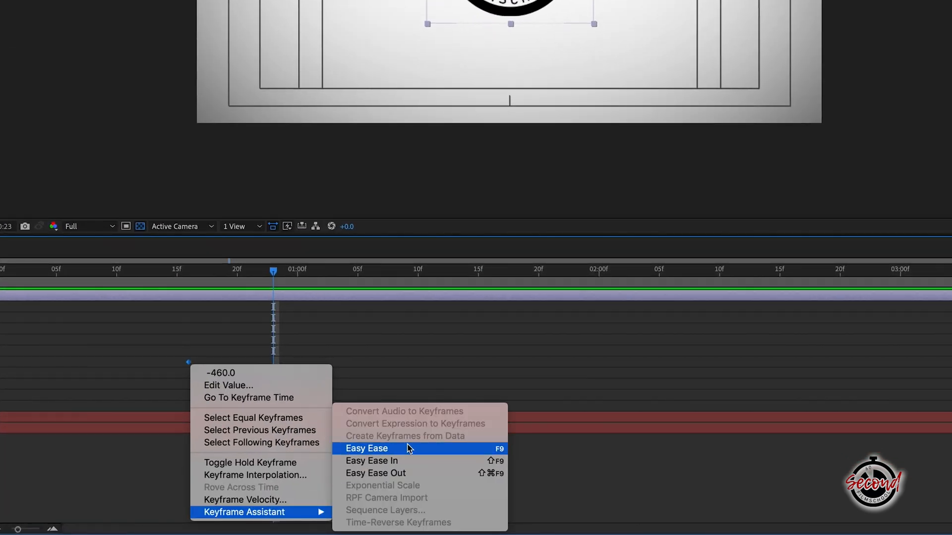
pyautogui.click(366, 448)
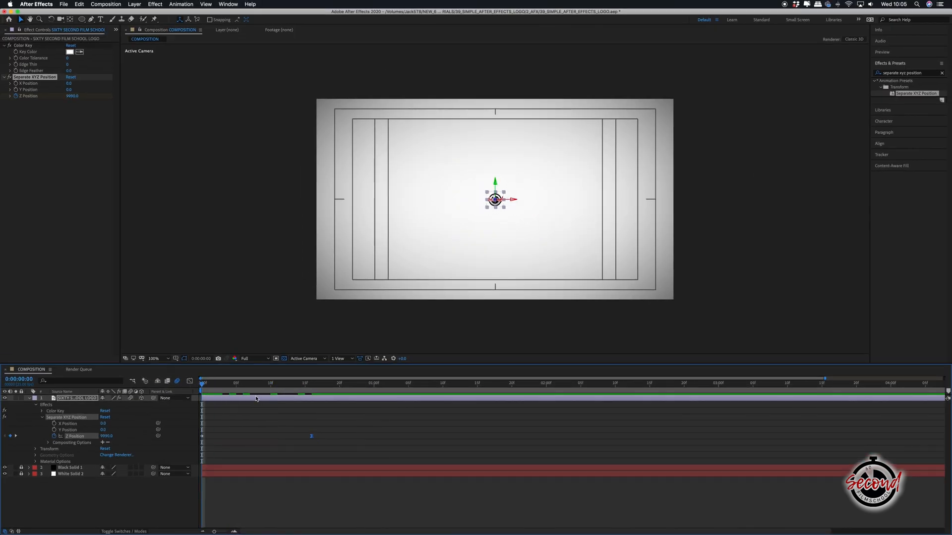
pyautogui.click(346, 383)
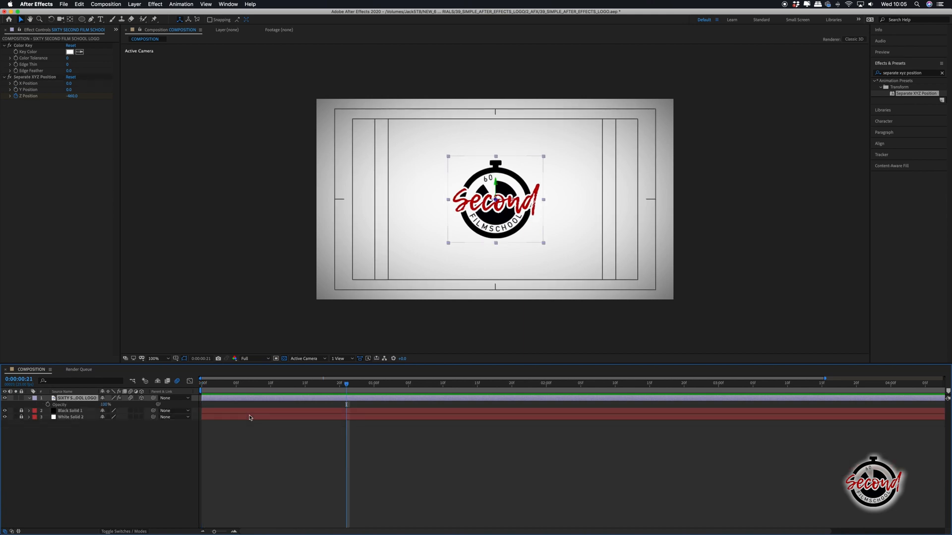
pyautogui.moveTo(306, 388)
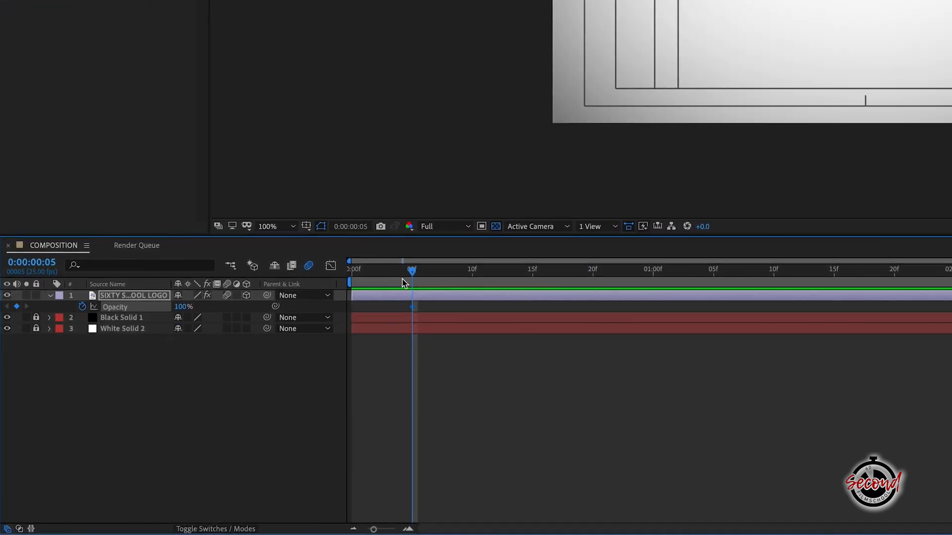
# Keyframe Opacity at 100% on frame 5 and 0% at frame 0 for the fade-in.
pyautogui.click(351, 269)
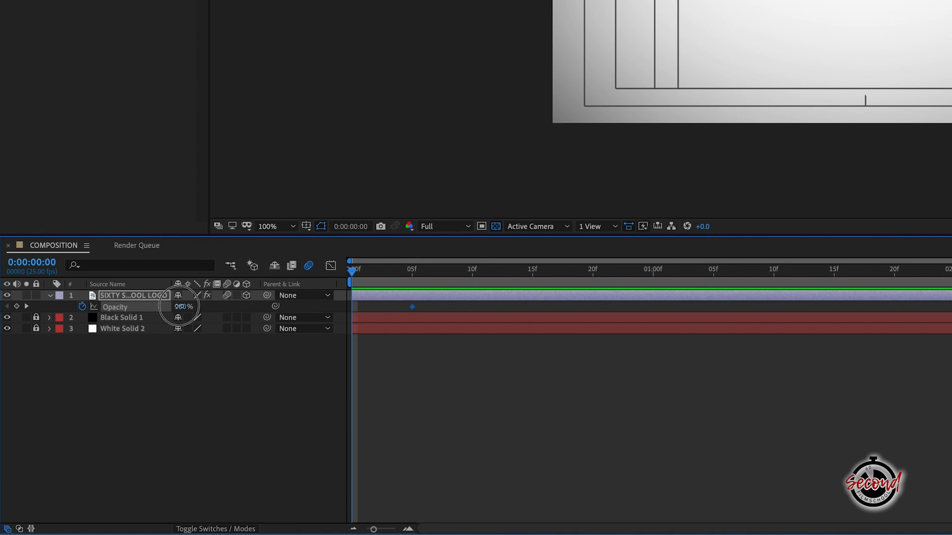